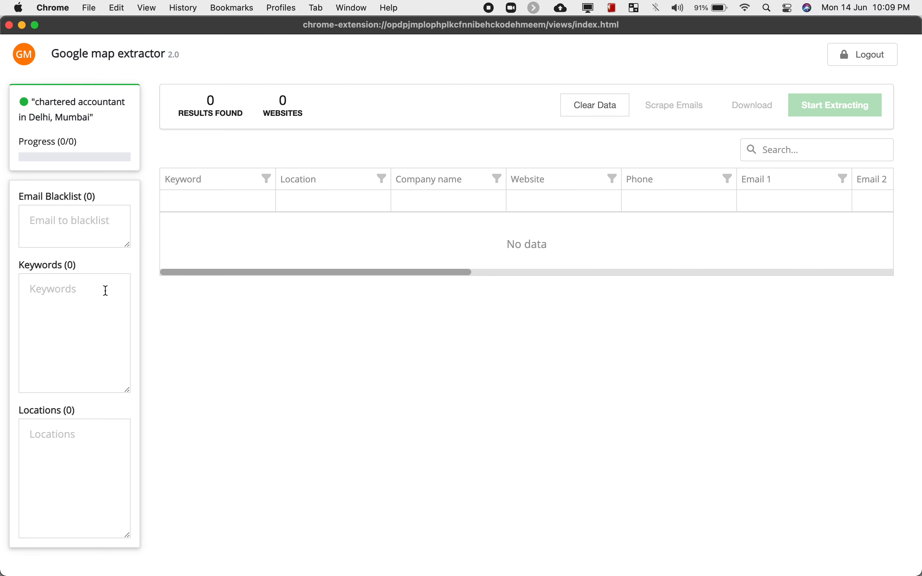
Enter keyword 'chartered accountant' and locations Delhi, Mumbai, Chennai on separate lines.
type("ch")
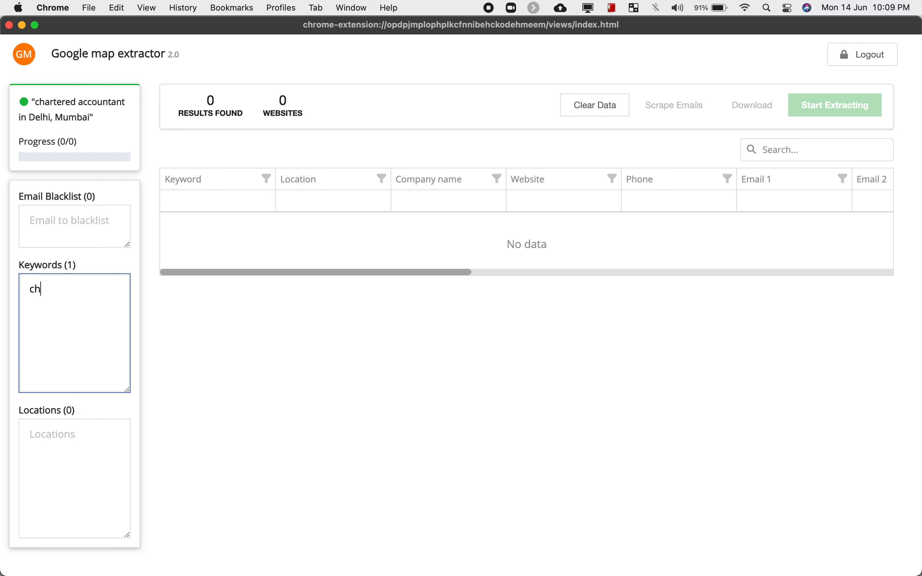
type("art")
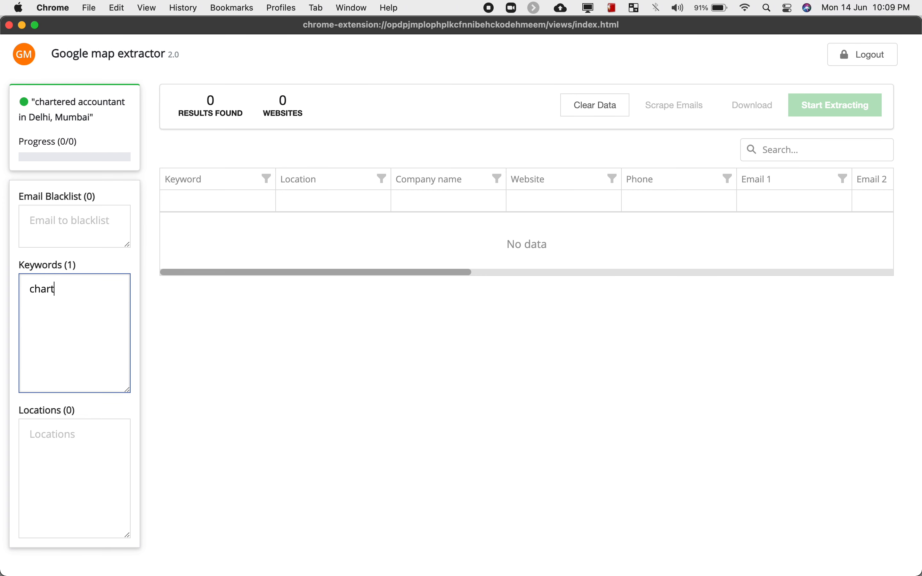
type("ered")
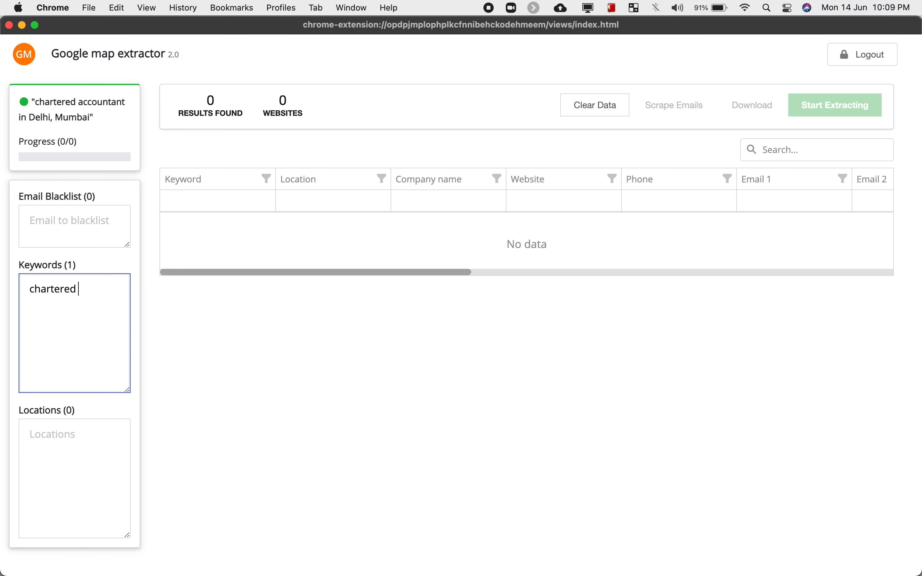
type("accountant")
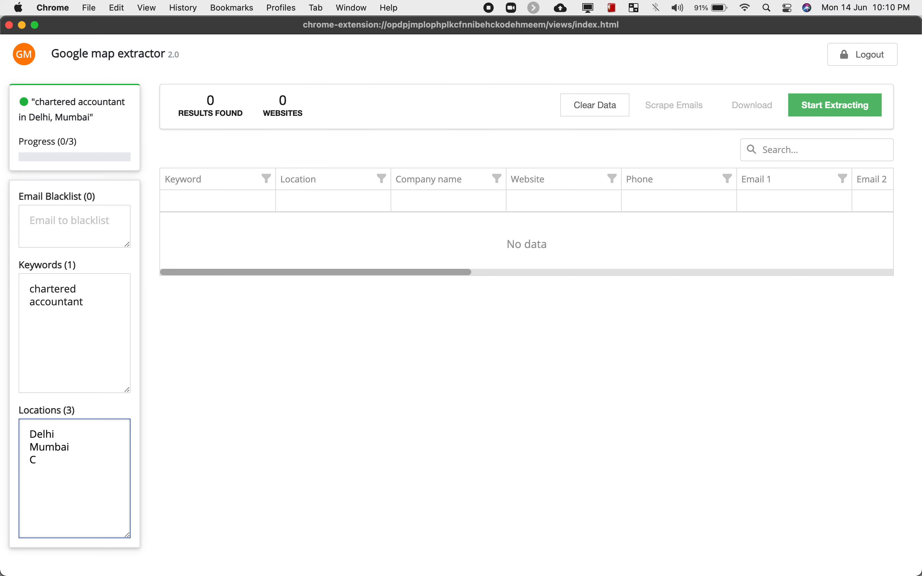
type("hennai")
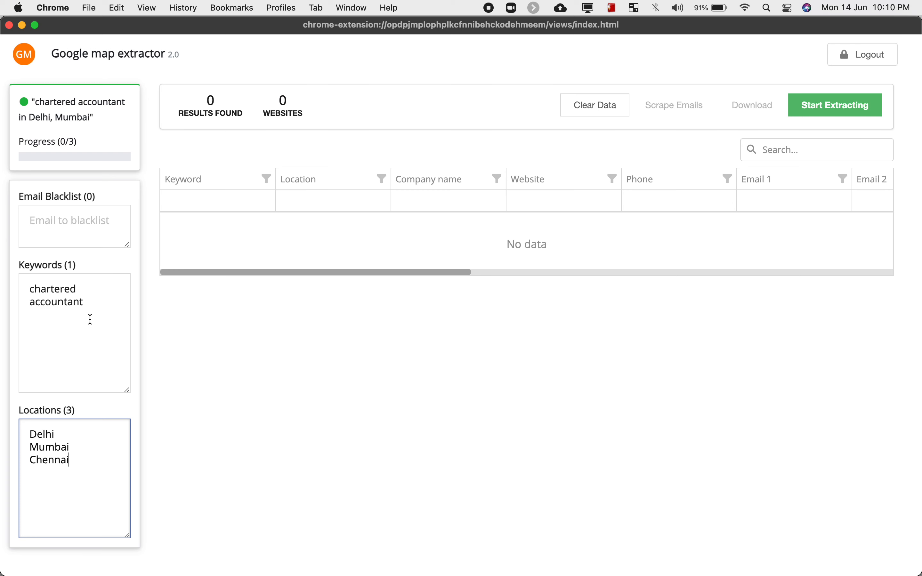
mouse_move(96, 303)
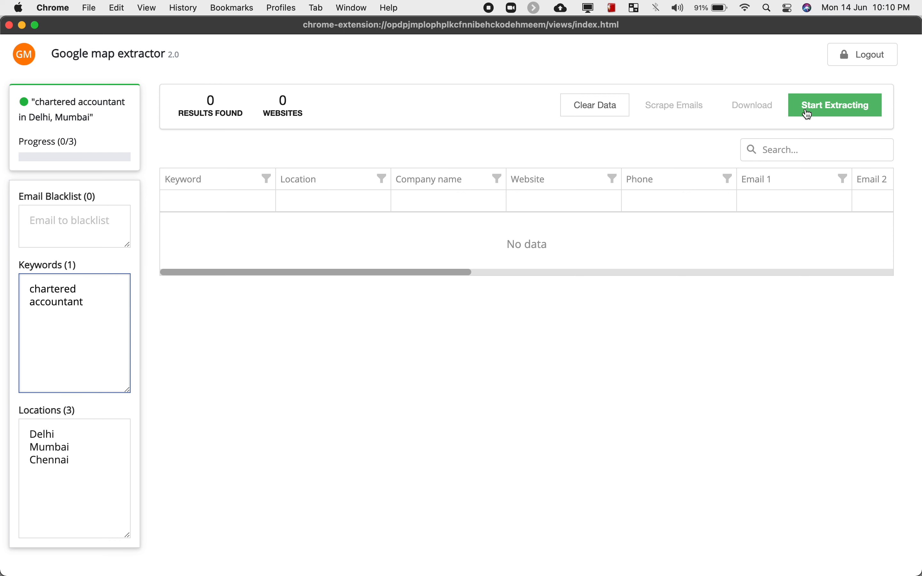
Start extracting leads so Delhi chartered accountant results fill the table.
left_click(833, 105)
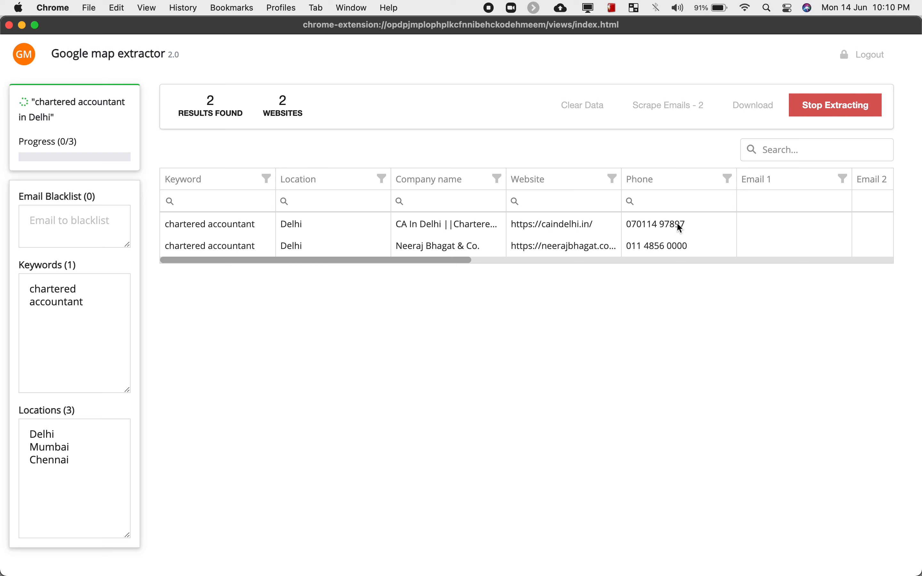
mouse_move(670, 256)
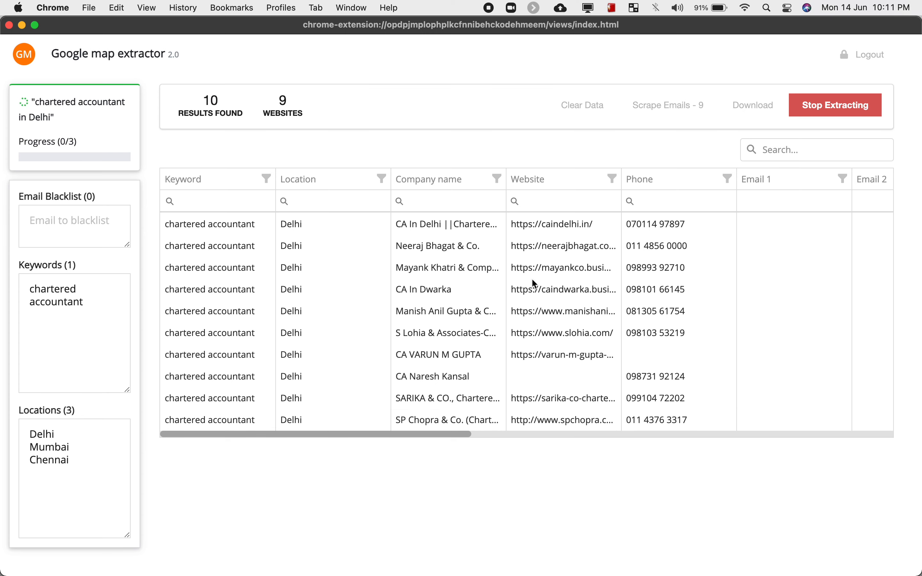
mouse_move(557, 314)
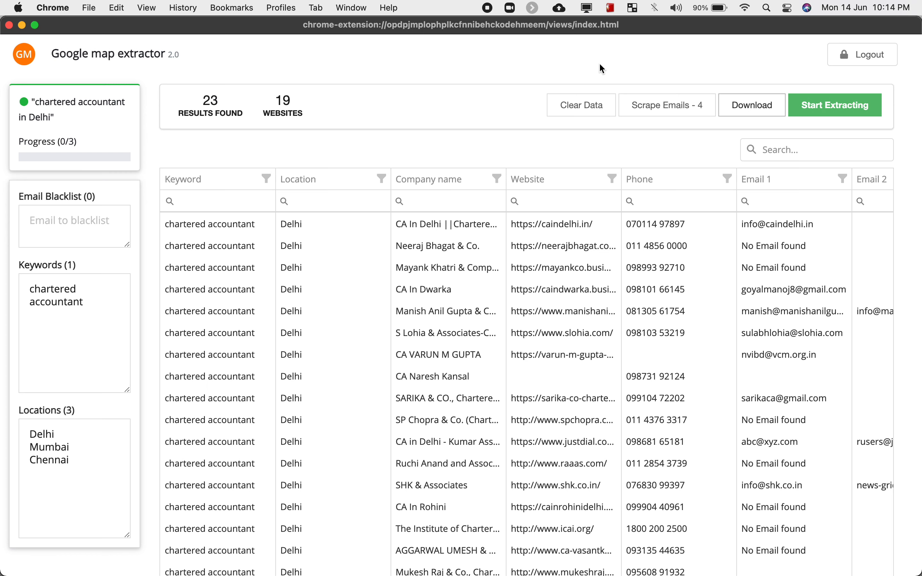
mouse_move(635, 82)
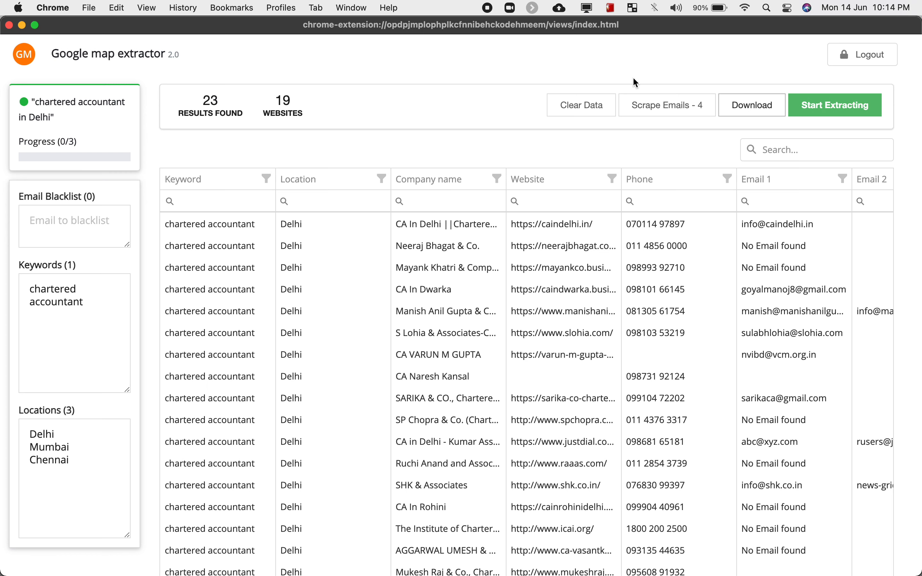
Download the 23 extracted Delhi leads as CSV and open the file in Numbers.
left_click(752, 104)
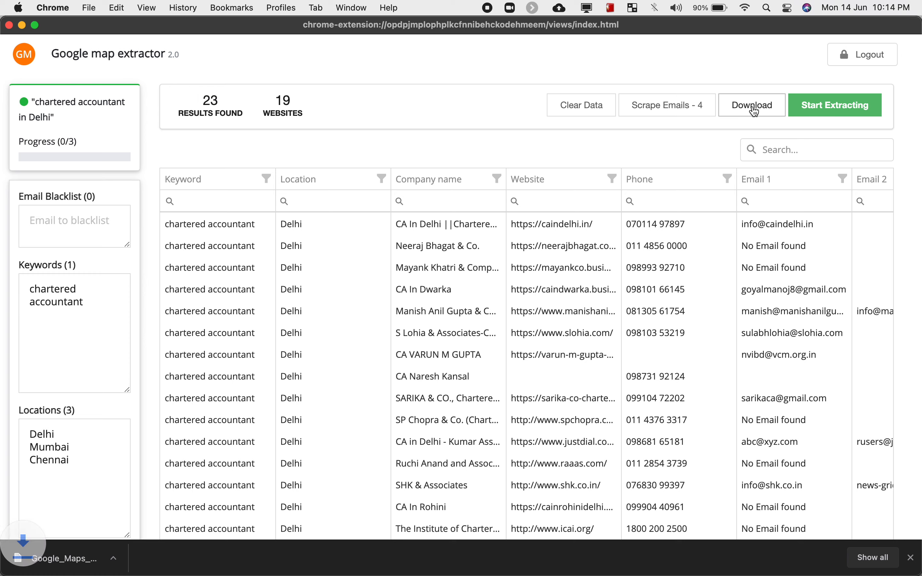
left_click(751, 105)
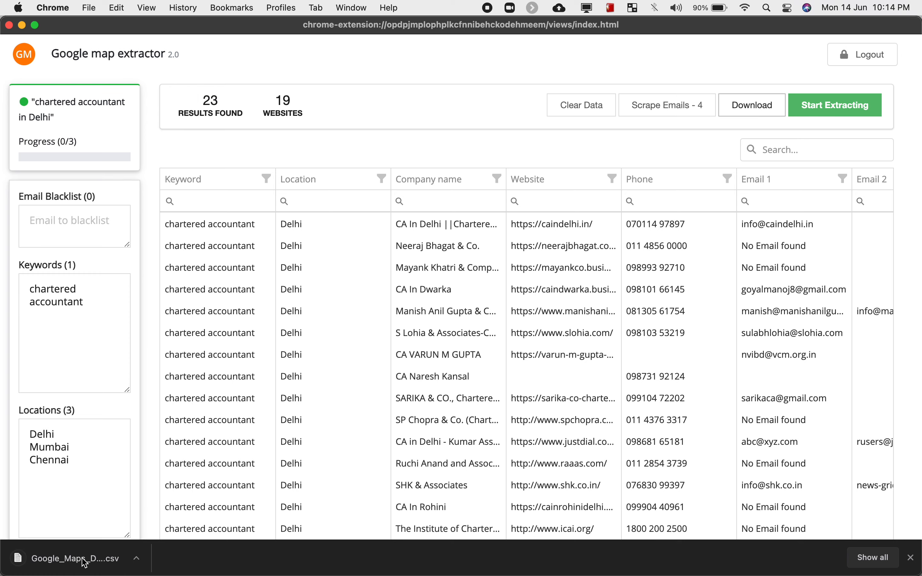
left_click(70, 559)
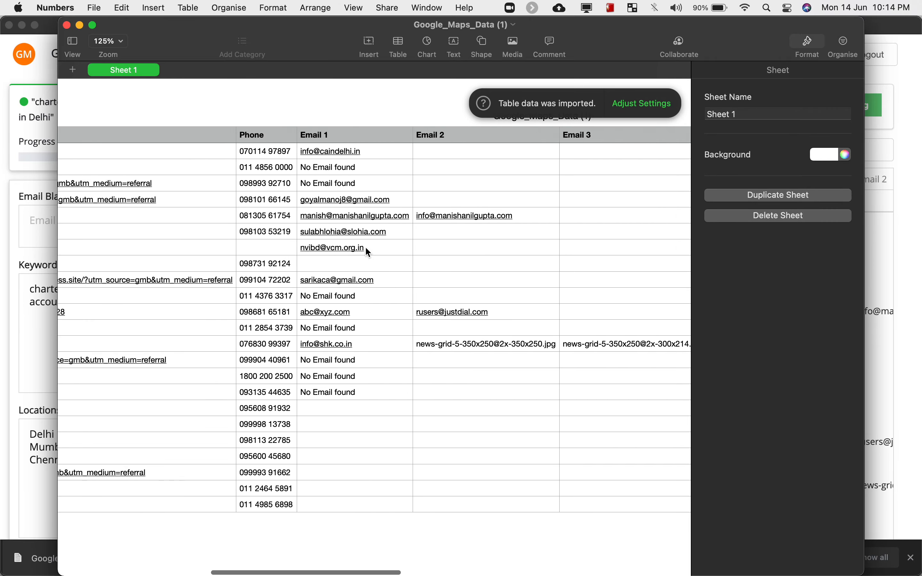
Review the imported leads sheet in Numbers, then stop the email scraping in the extractor.
scroll("right", 3)
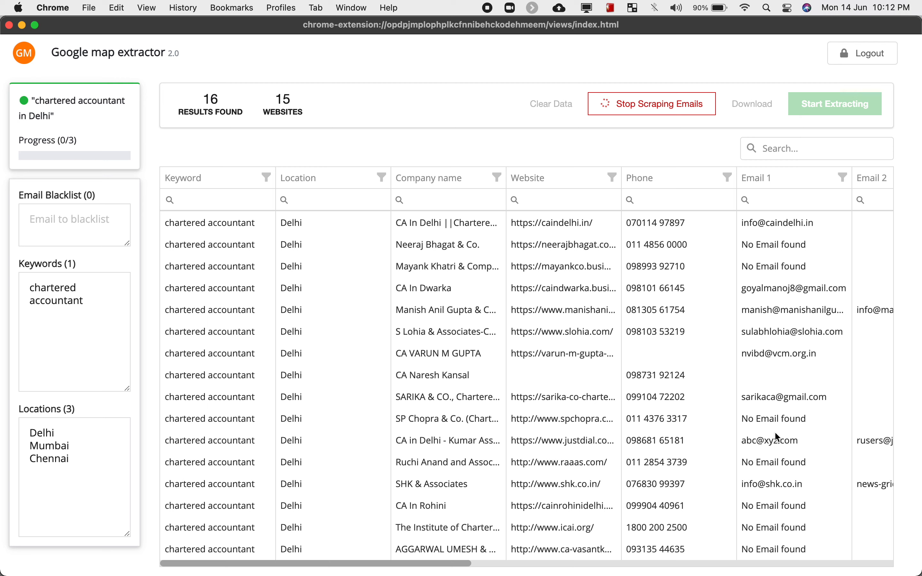
left_click(651, 104)
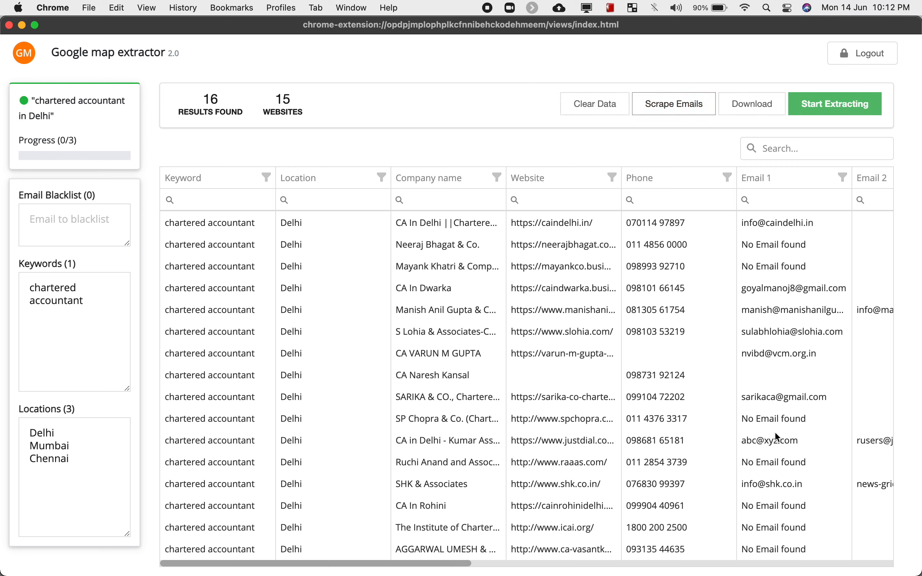